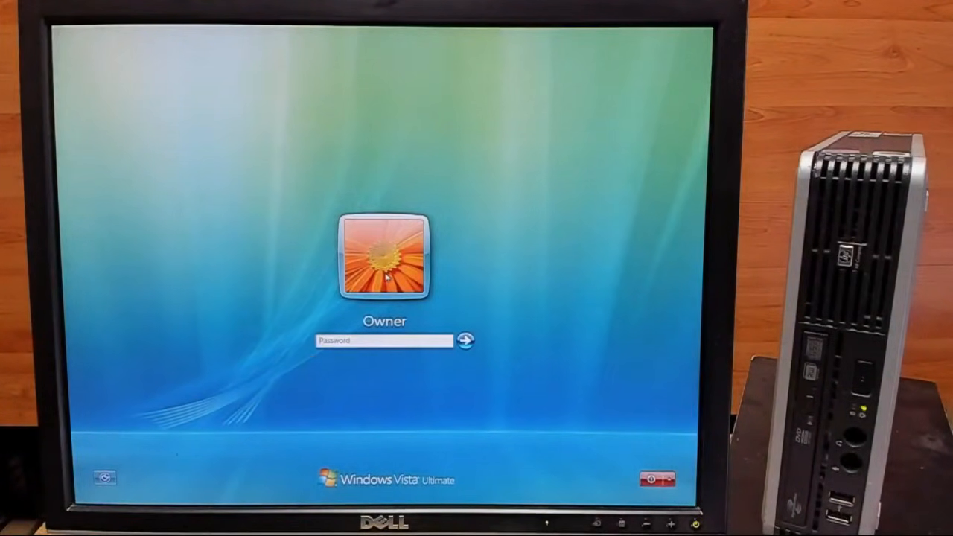
Step: Enter the Owner account password and submit it to reach the Vista desktop
text(password)
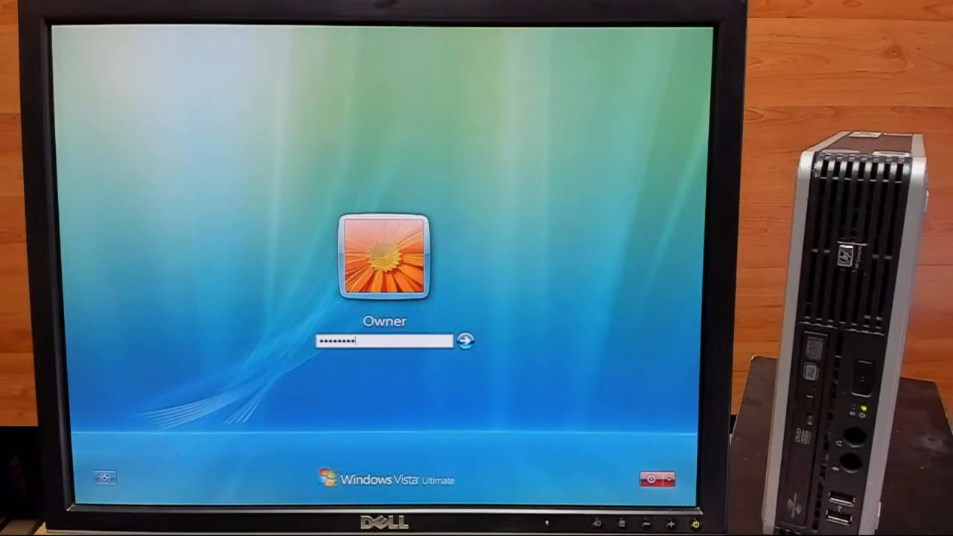
click(468, 341)
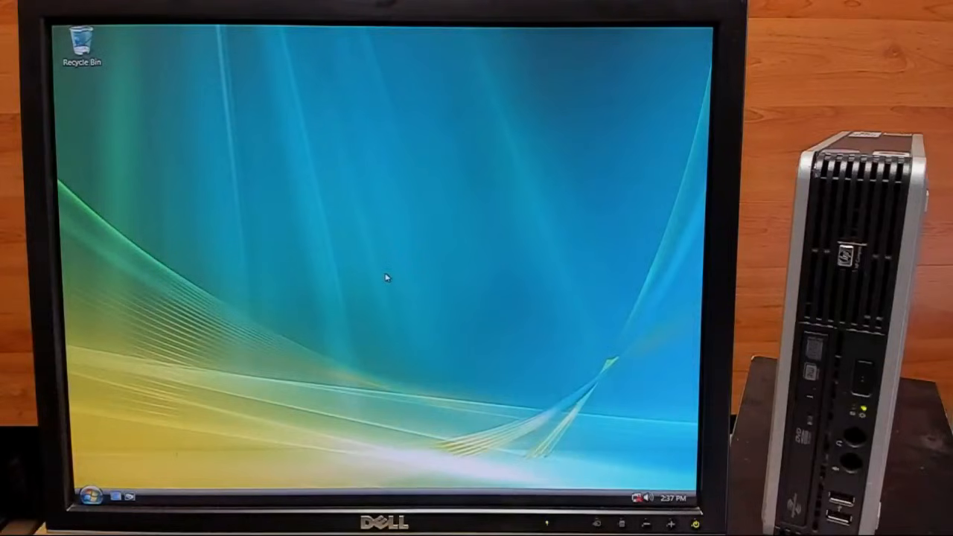
Step: Keep CD-ROM selected in the boot device menu and boot from the disc
click(84, 497)
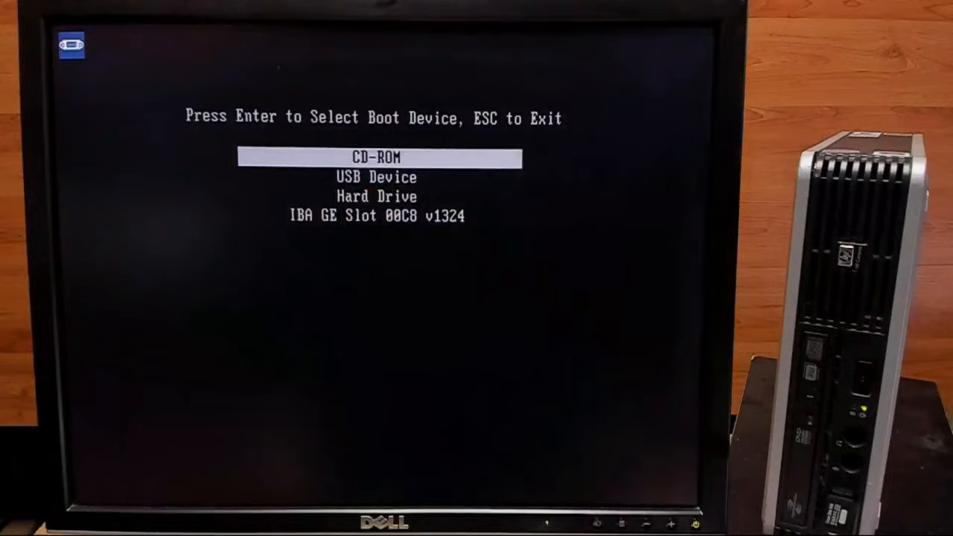
key(Enter)
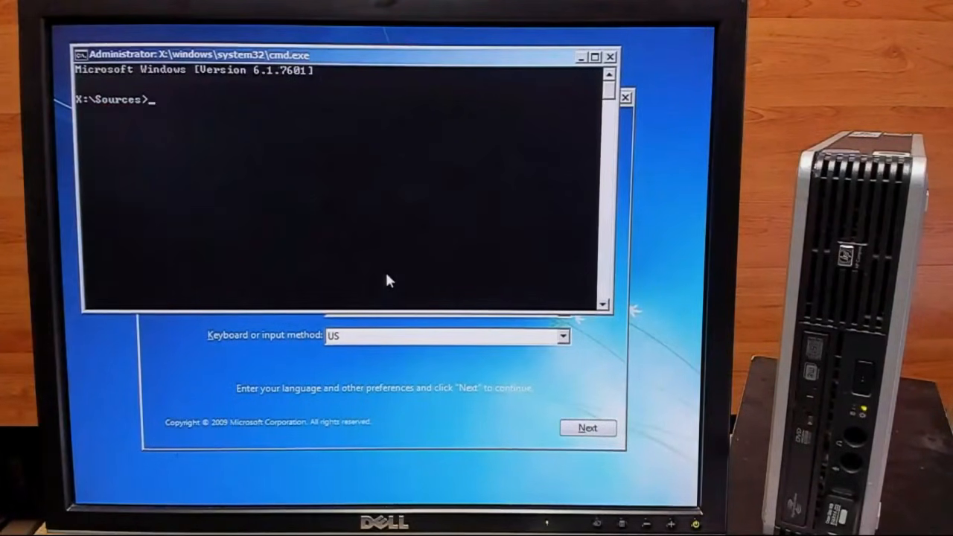
Step: Switch to drive C: and run dir to list Windows, Users and Windows.old
text(c:)
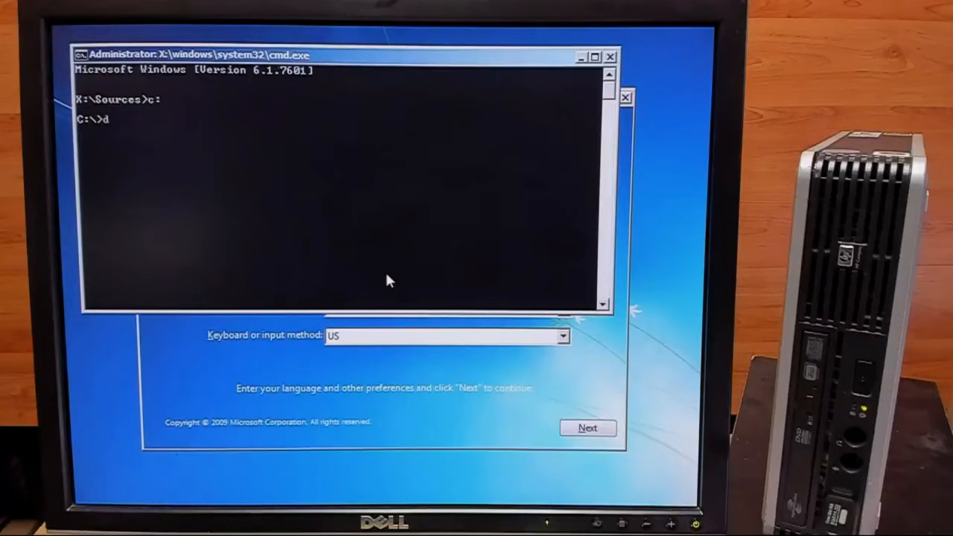
text(ir)
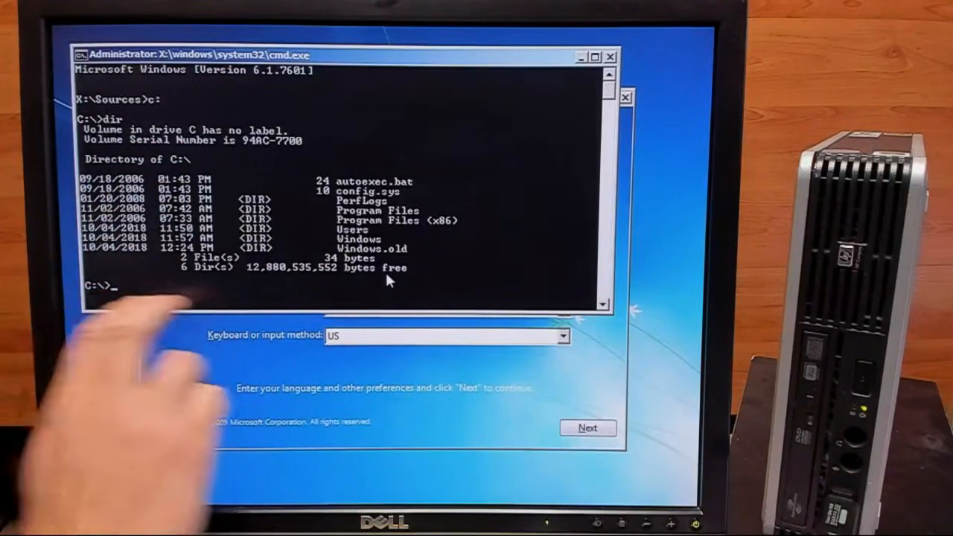
mouse_move(134, 358)
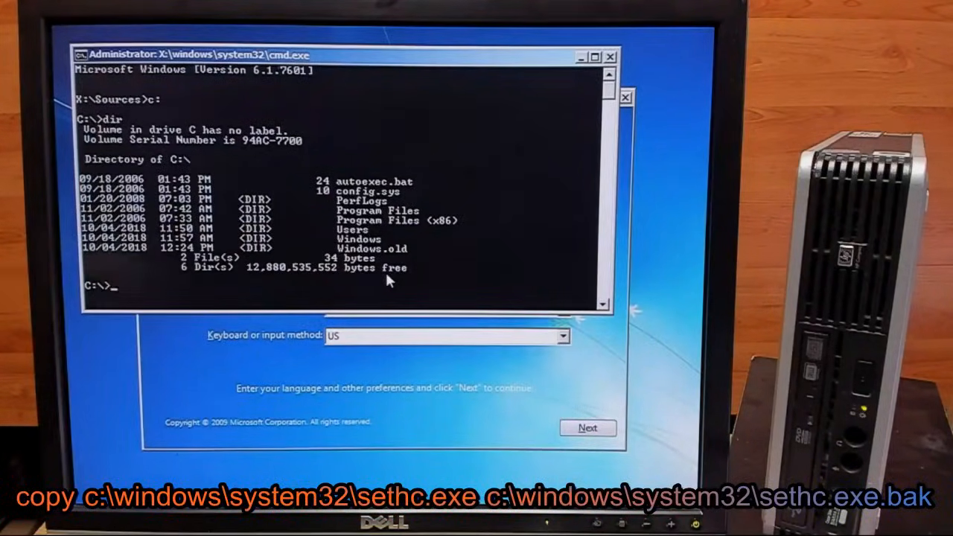
Step: Copy c:\windows\system32\sethc.exe to sethc.exe.bak as a backup
text(copy c:windows\system32\sethc)
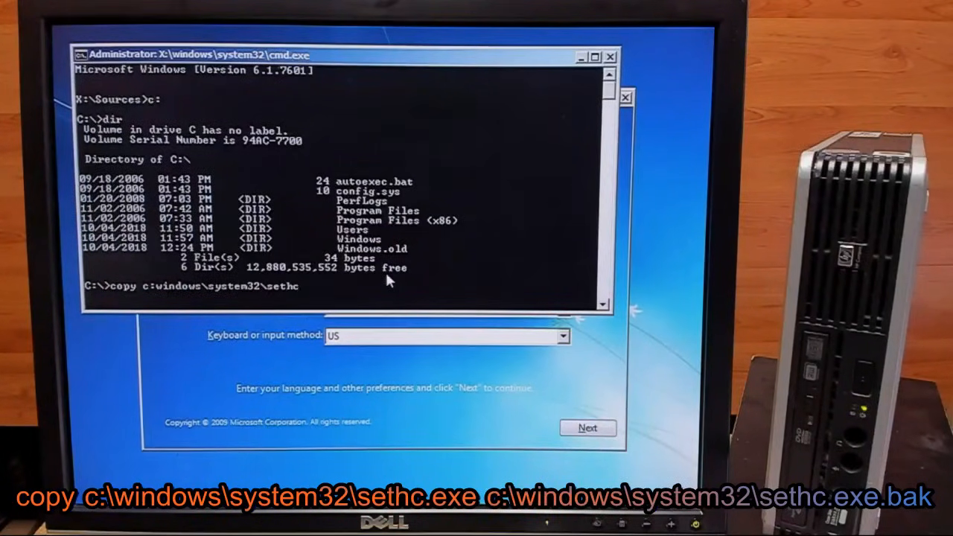
text(.exe c:\windows\system32\sethc.exe.)
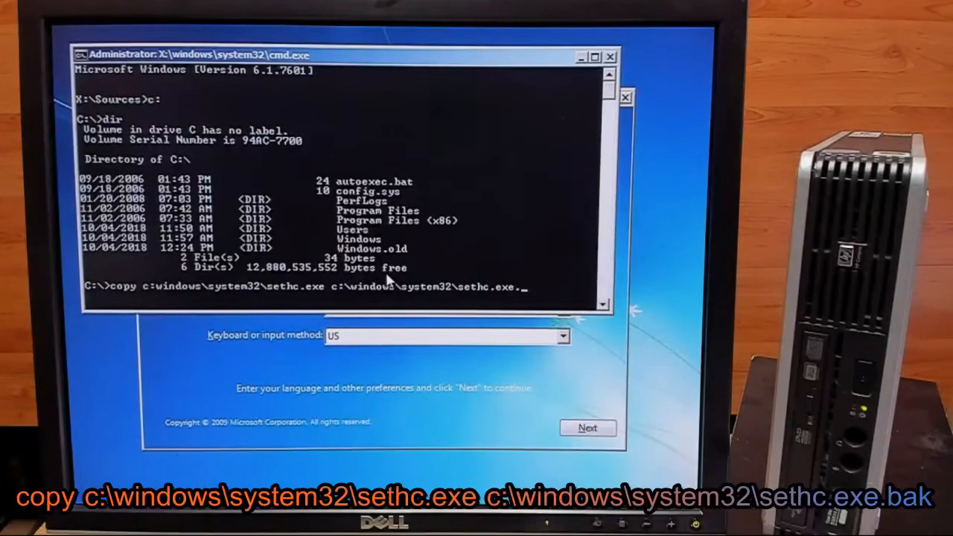
key(enter)
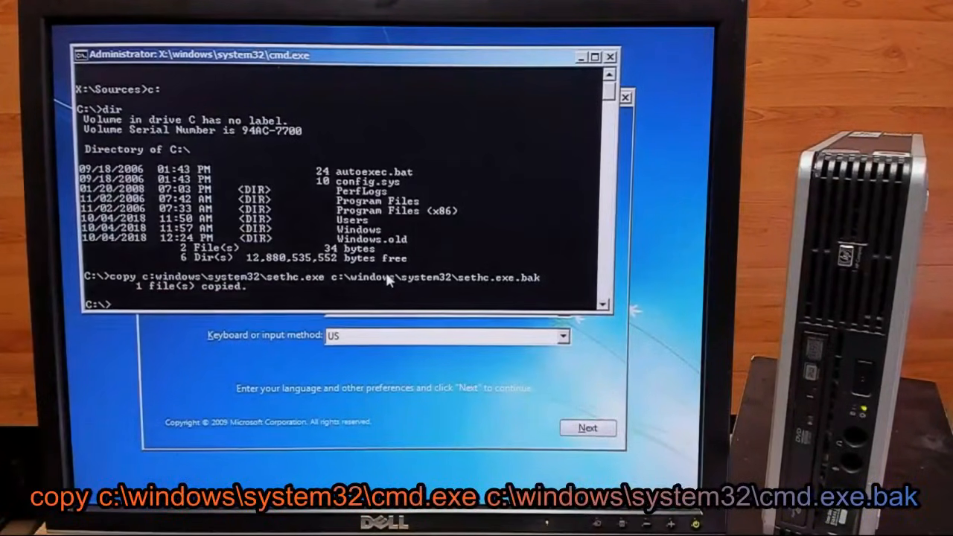
Step: Copy c:\windows\system32\cmd.exe to cmd.exe.bak as a backup
text(copy c:\windows\system32\cmd.exe c:\windows\)
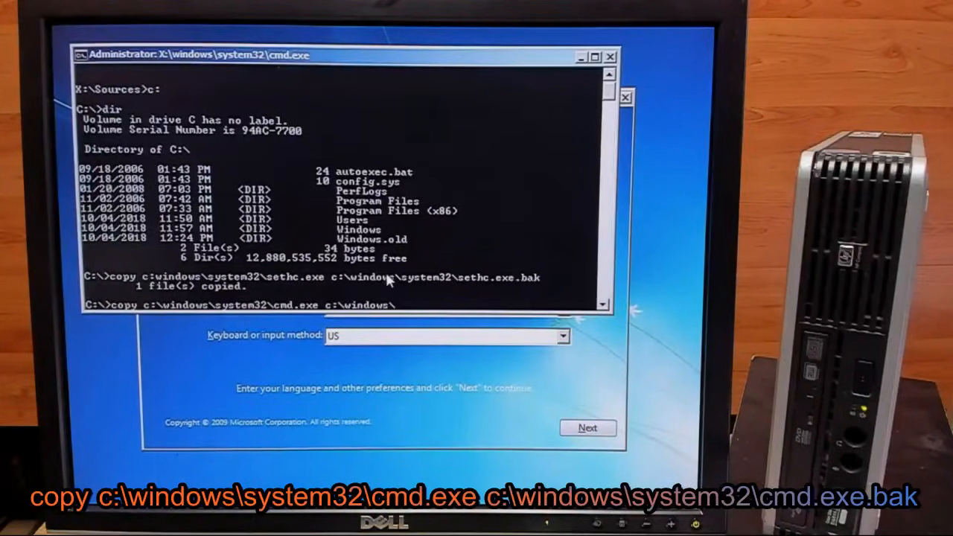
text(system32\cmd.exe.bak)
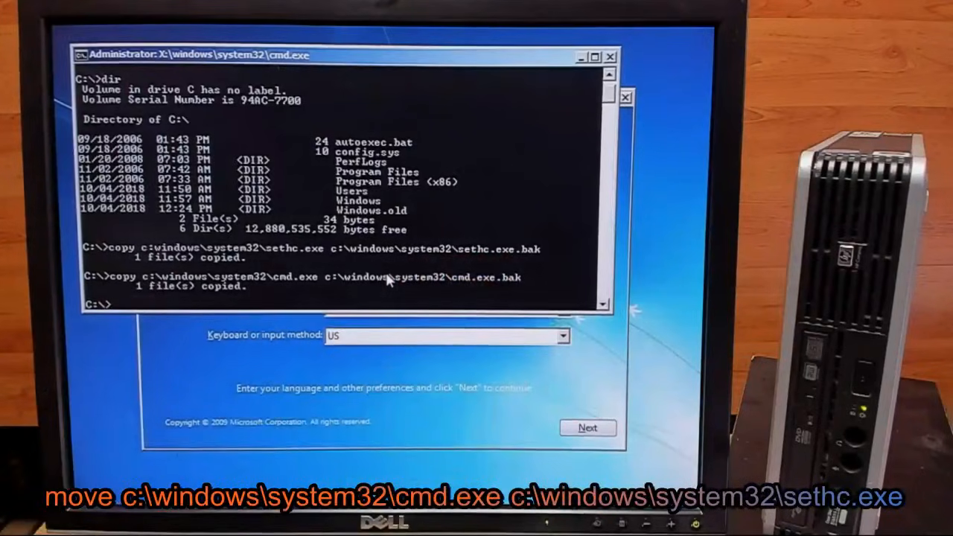
Step: Move cmd.exe onto system32\sethc.exe, answering yes to overwrite it
text(move c:\windows\)
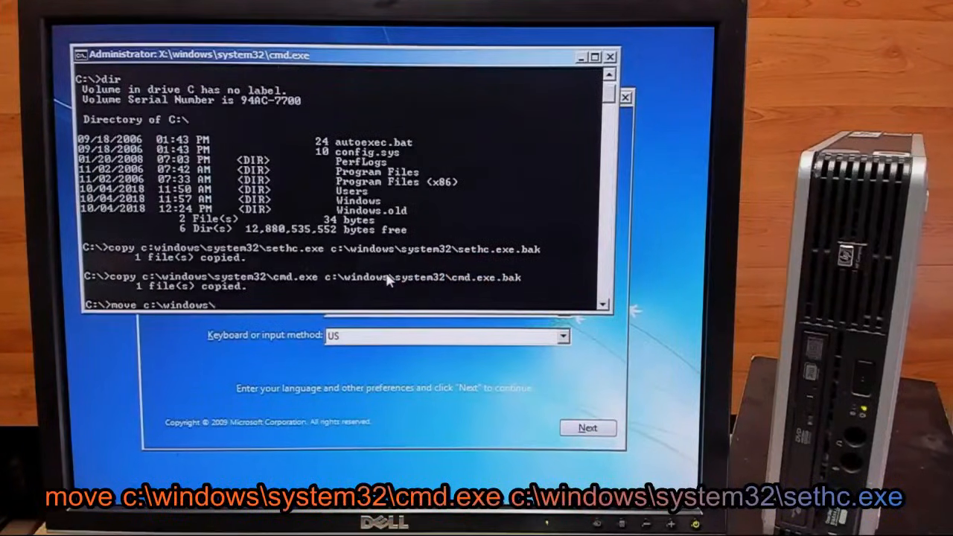
text(cmd.exe c:\windows\)
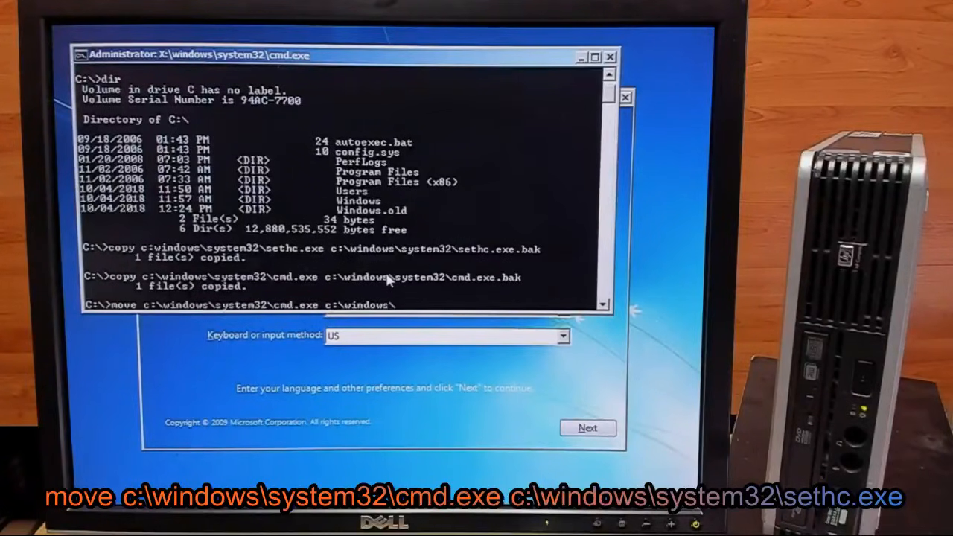
text(system32\sethc.exe)
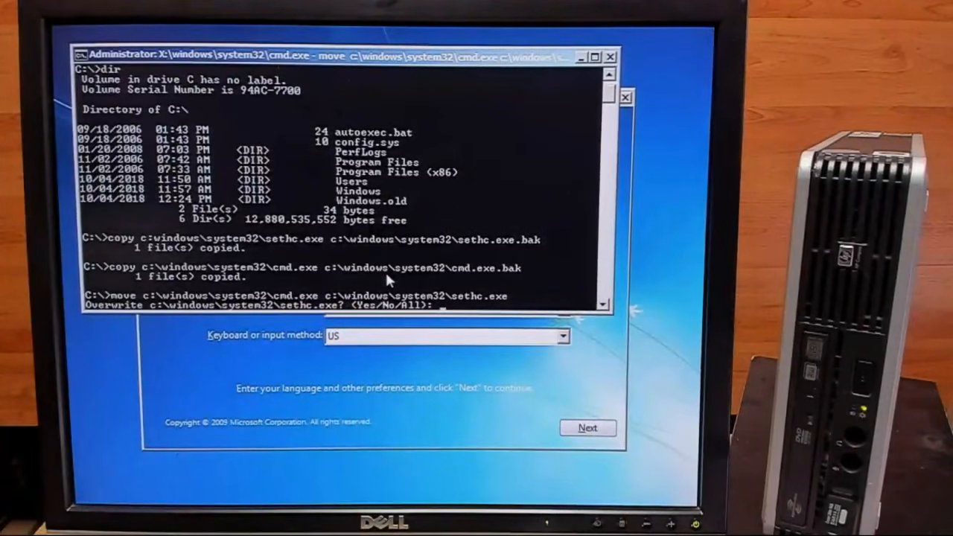
text(yes)
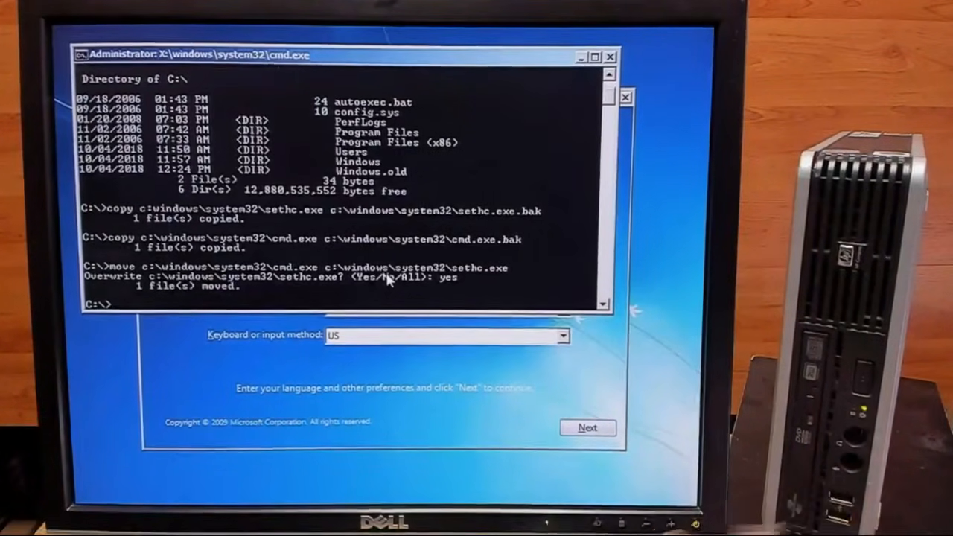
Step: Leave setup so the Vista login screen shows the sethc.exe command prompt
click(611, 56)
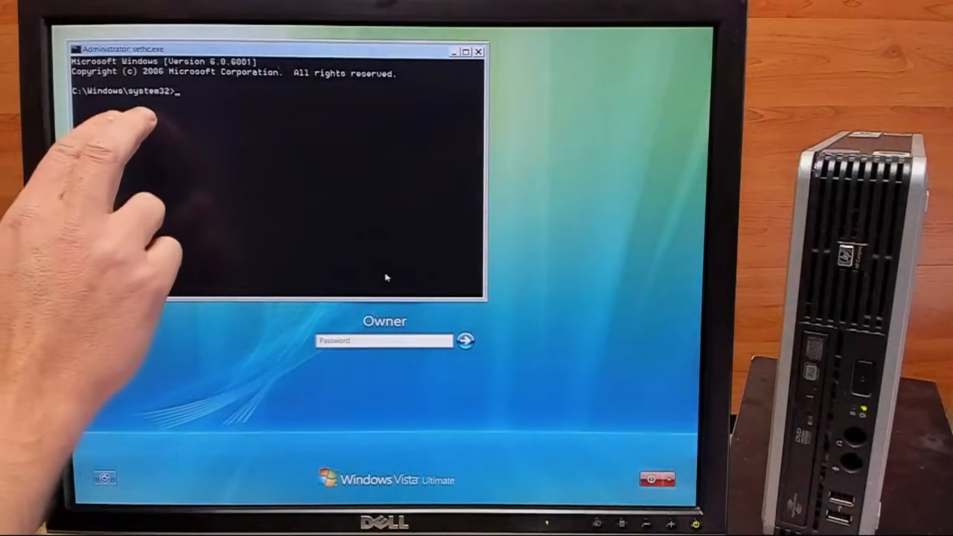
text(net user)
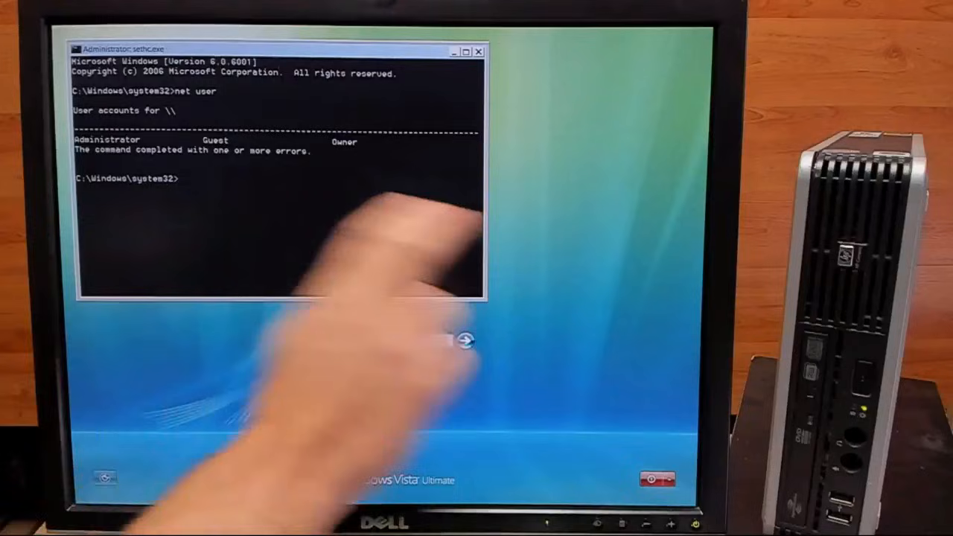
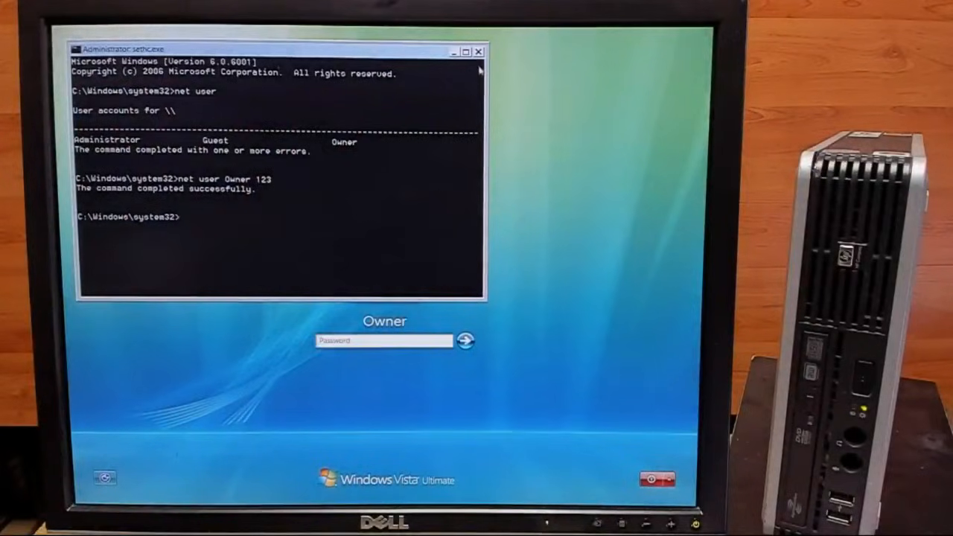
click(479, 51)
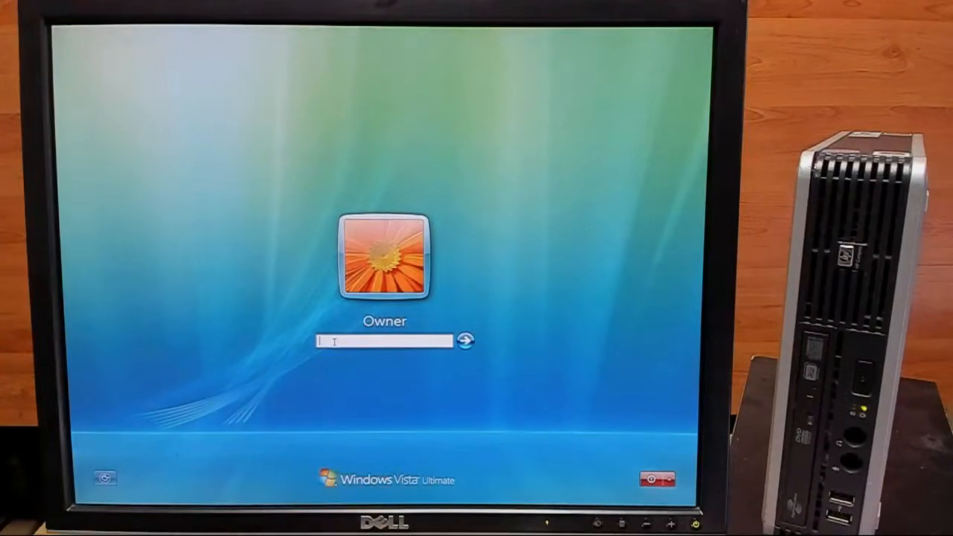
text(password)
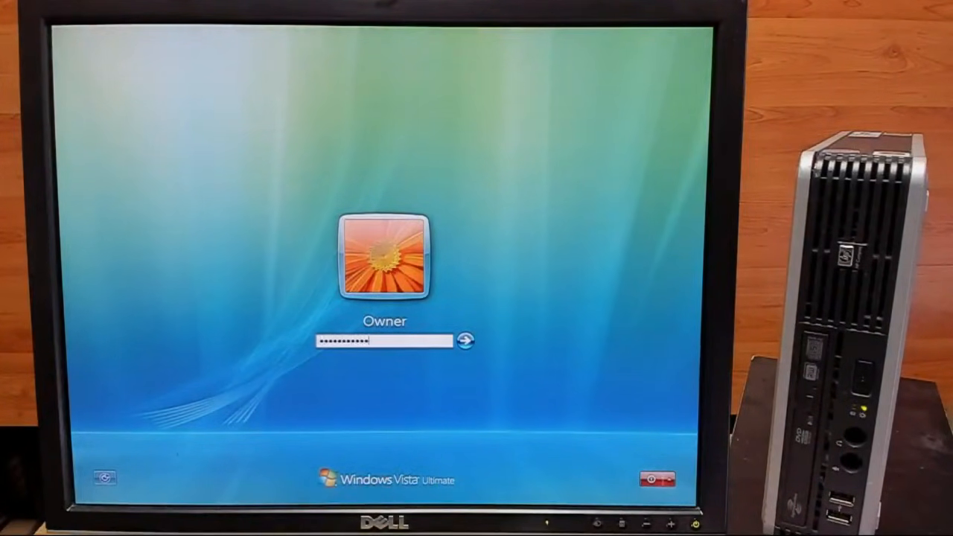
click(467, 340)
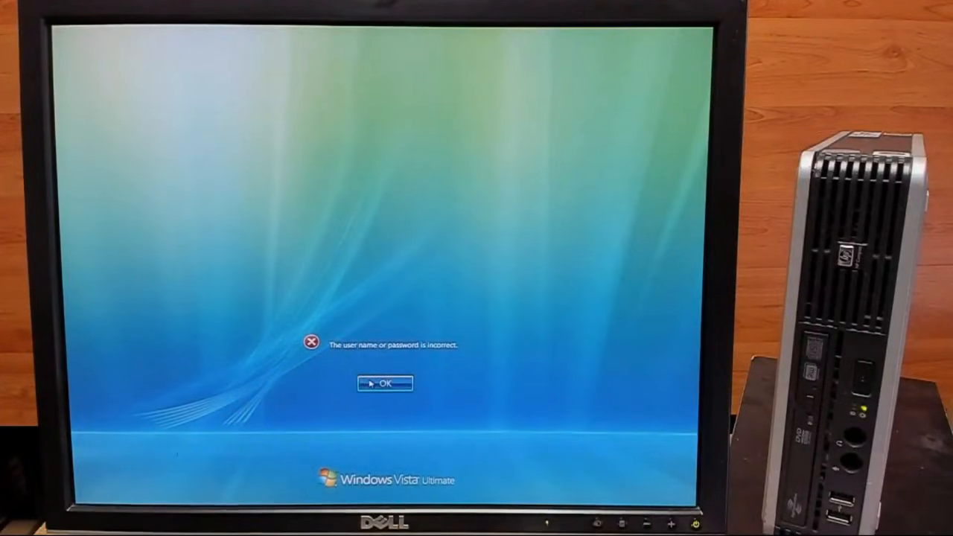
click(382, 384)
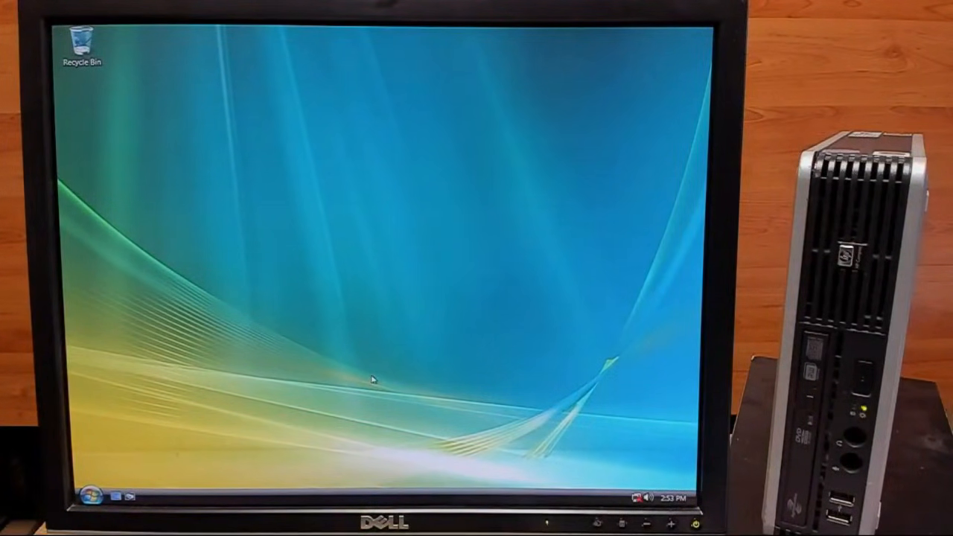
Step: Log off via the Start menu and begin a new net user command in the sticky-keys prompt
click(70, 497)
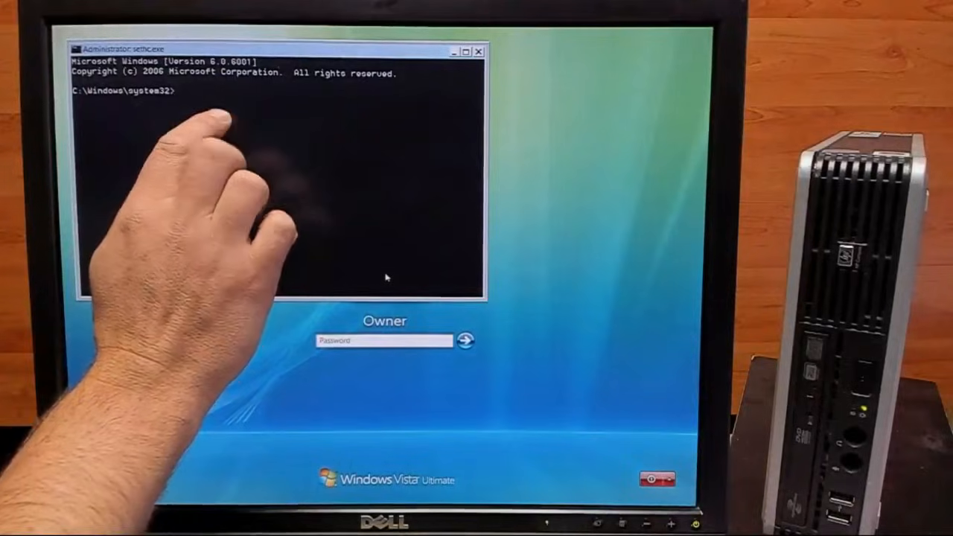
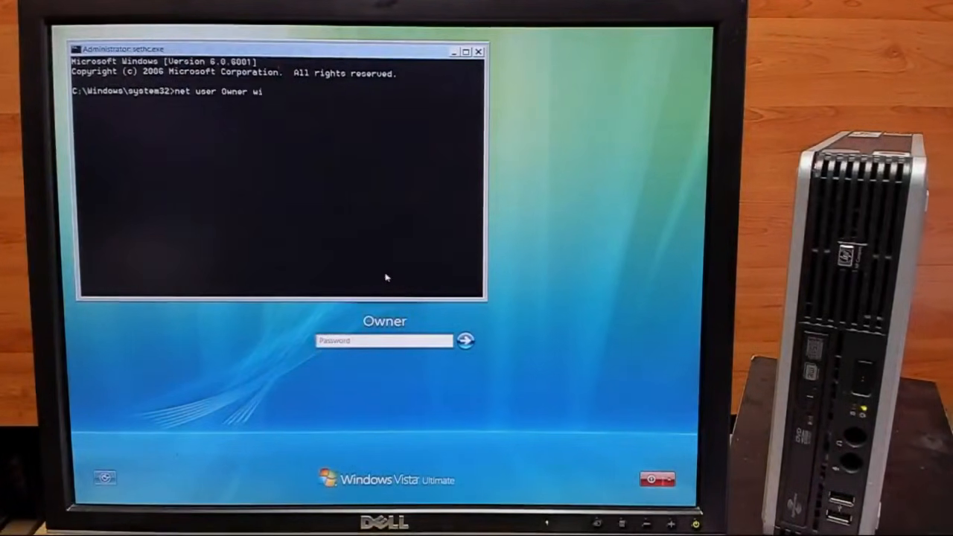
Step: Run net user Owner with the new password to reset the Owner account
key(enter)
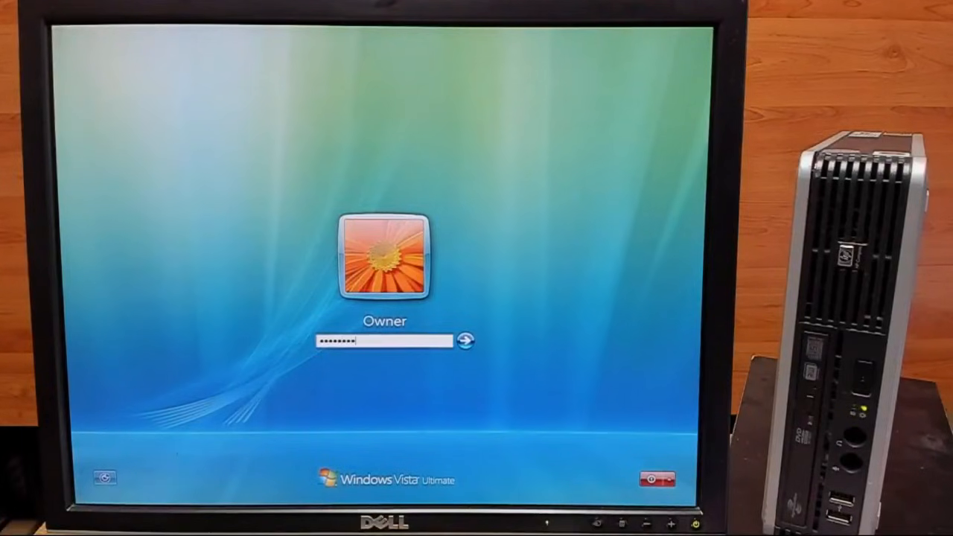
Step: Sign in as Owner, dismissing the incorrect-password message and resubmitting to reach Welcome
click(468, 340)
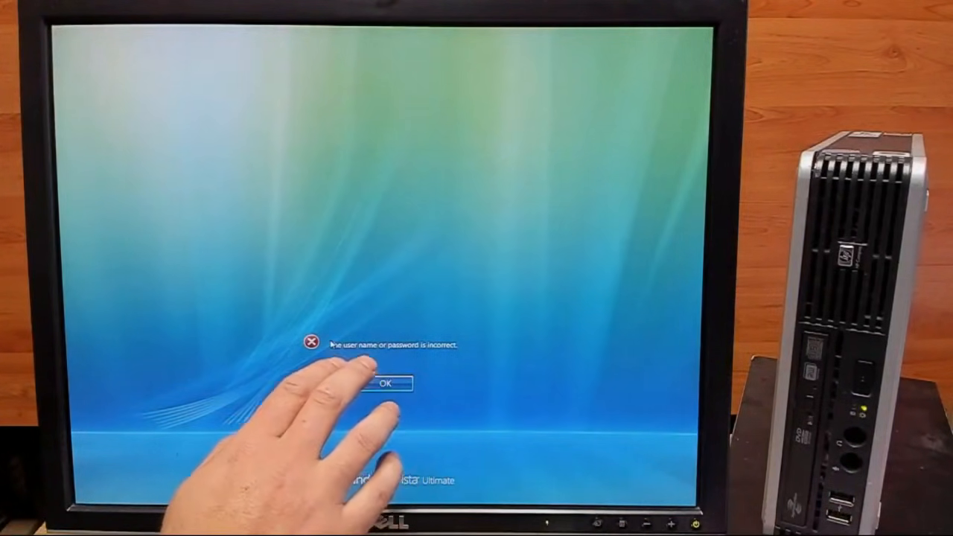
click(385, 382)
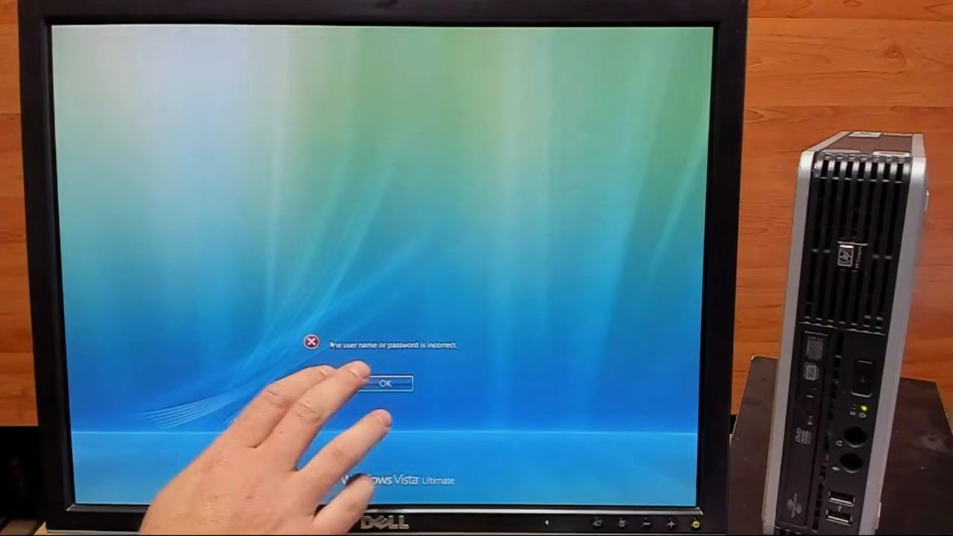
click(385, 384)
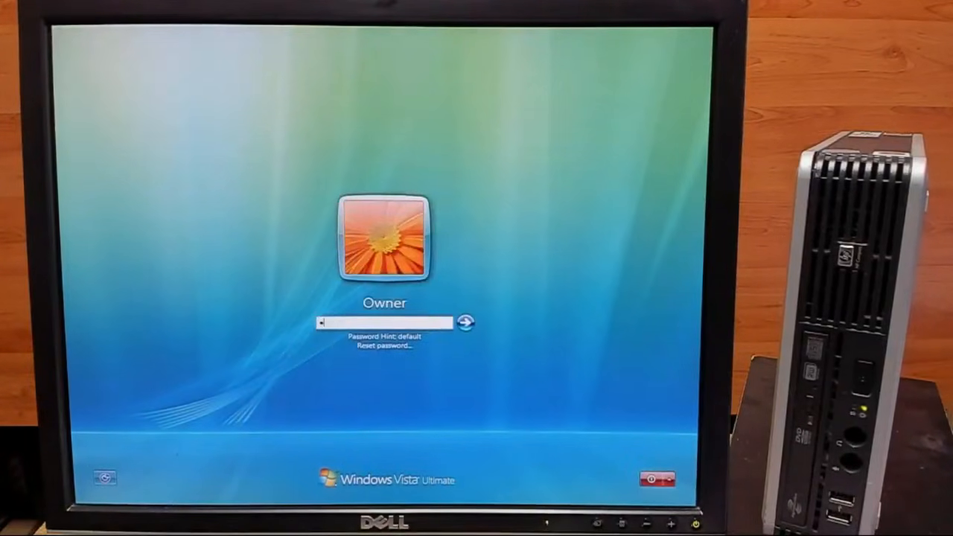
click(465, 322)
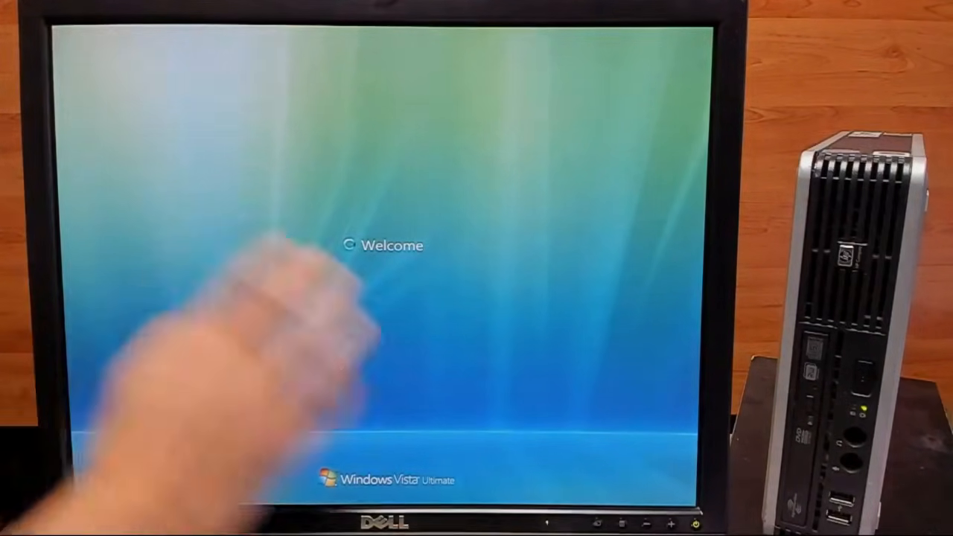